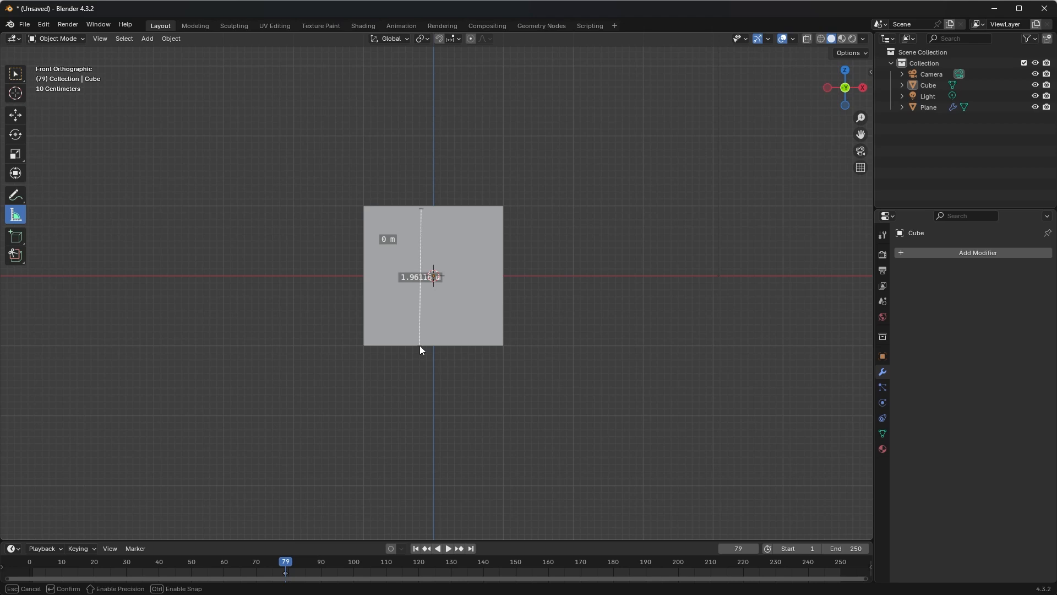
# Orbit from Front Orthographic into a perspective view and select the cube
pyautogui.moveTo(422, 349); pyautogui.dragTo(418, 206)
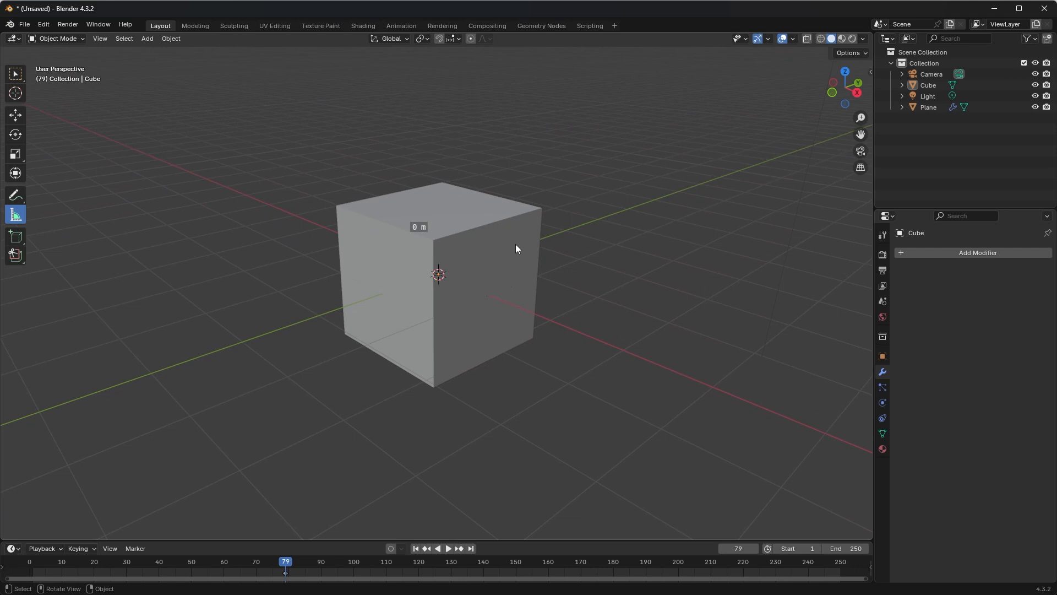
pyautogui.click(502, 229)
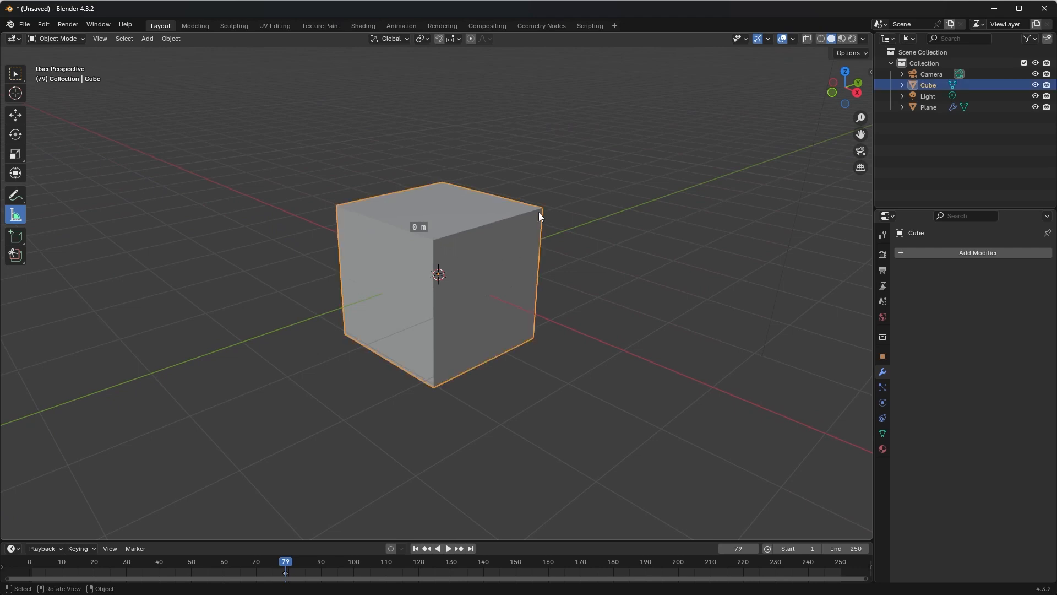
pyautogui.moveTo(460, 254)
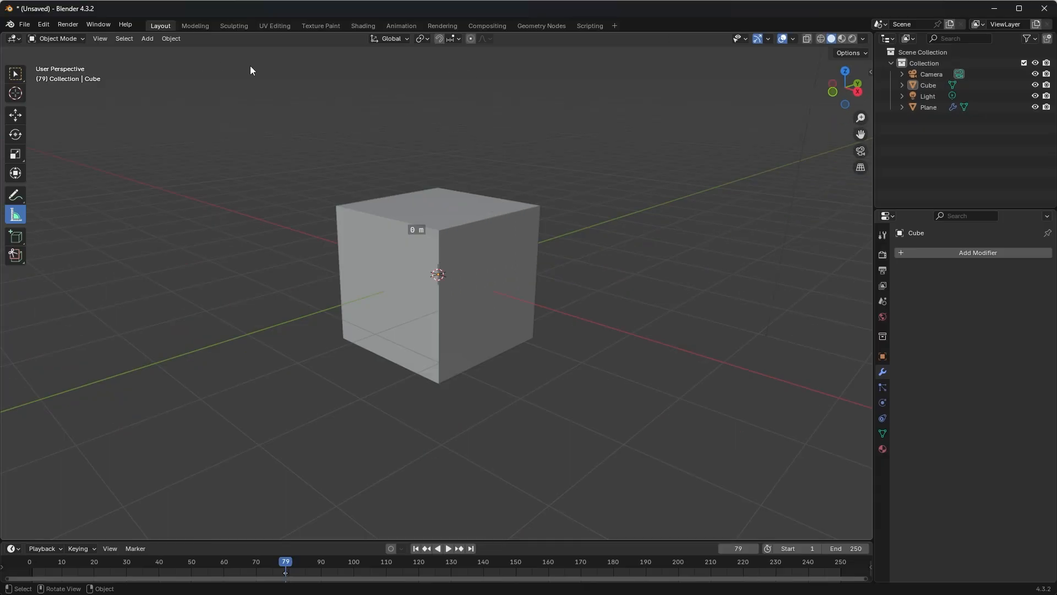
# Switch the selected cube from Object Mode into Edit Mode
pyautogui.click(57, 38)
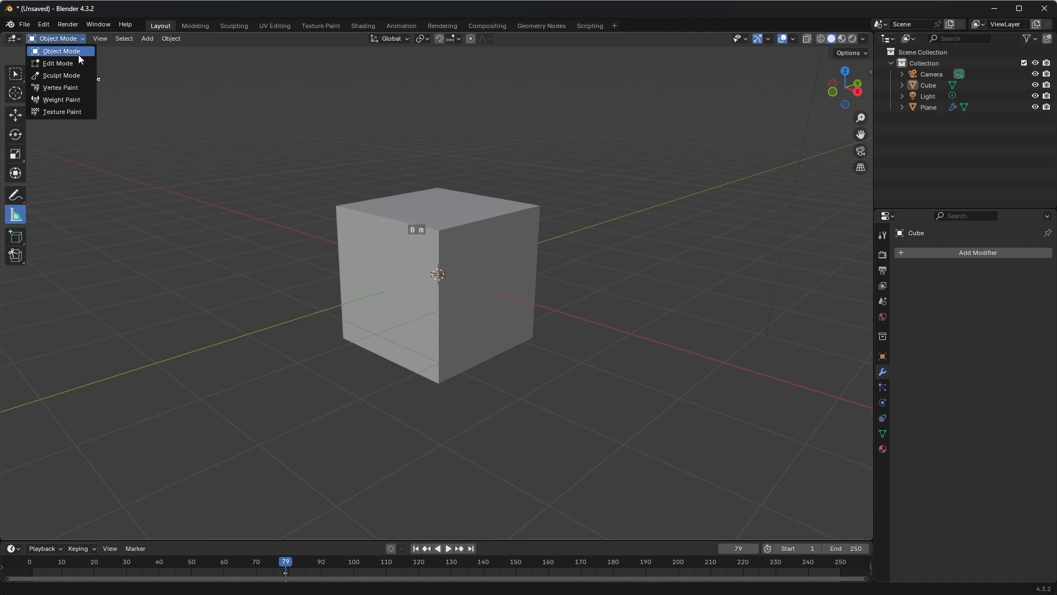
pyautogui.press('Tab')
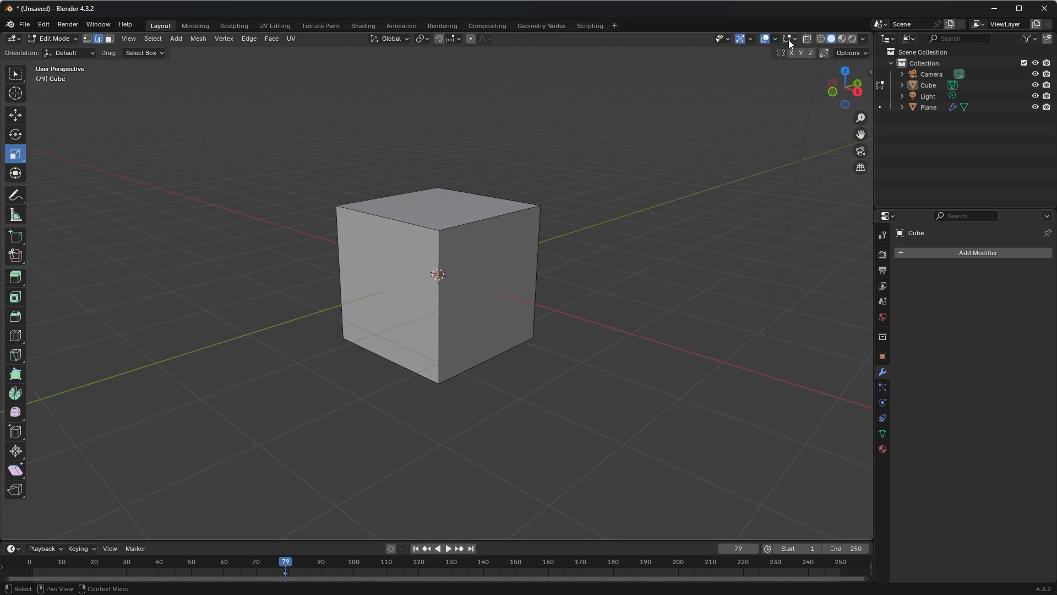
pyautogui.moveTo(789, 39)
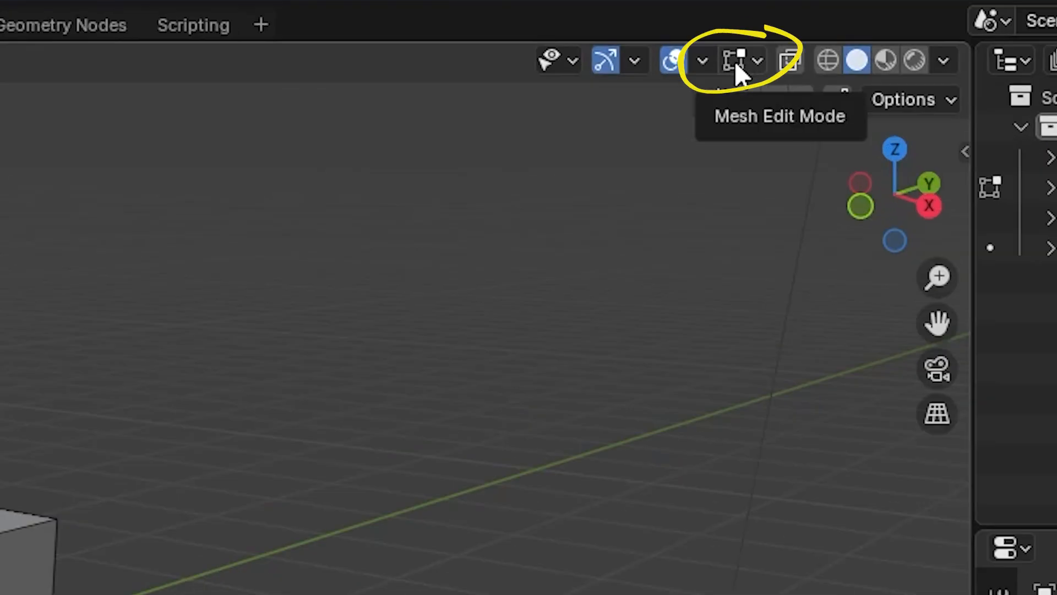
# Turn off the Edge Length measurement in the Mesh Edit Mode overlays
pyautogui.click(757, 60)
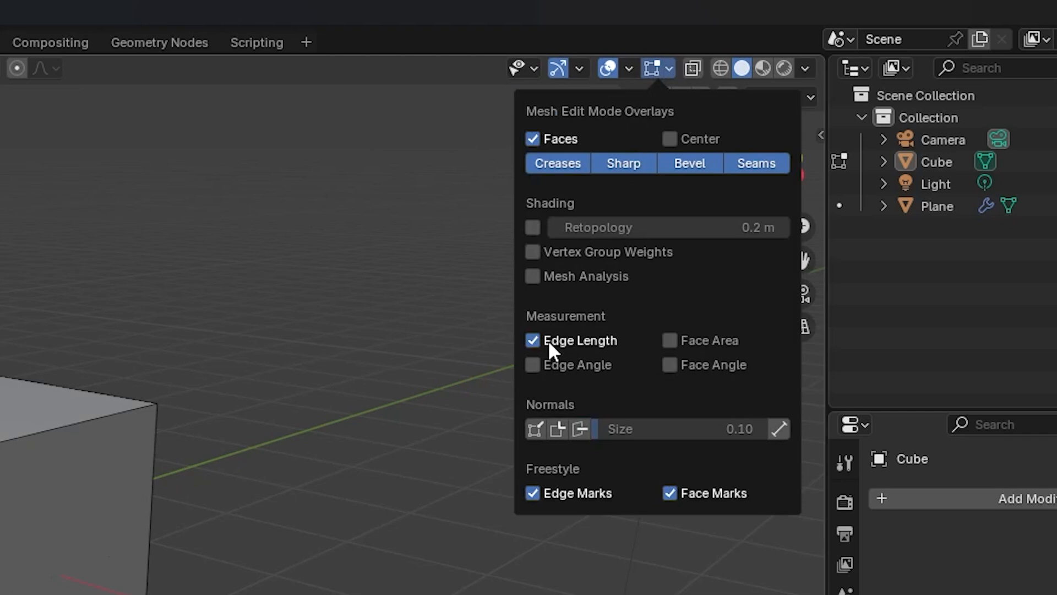
pyautogui.click(532, 341)
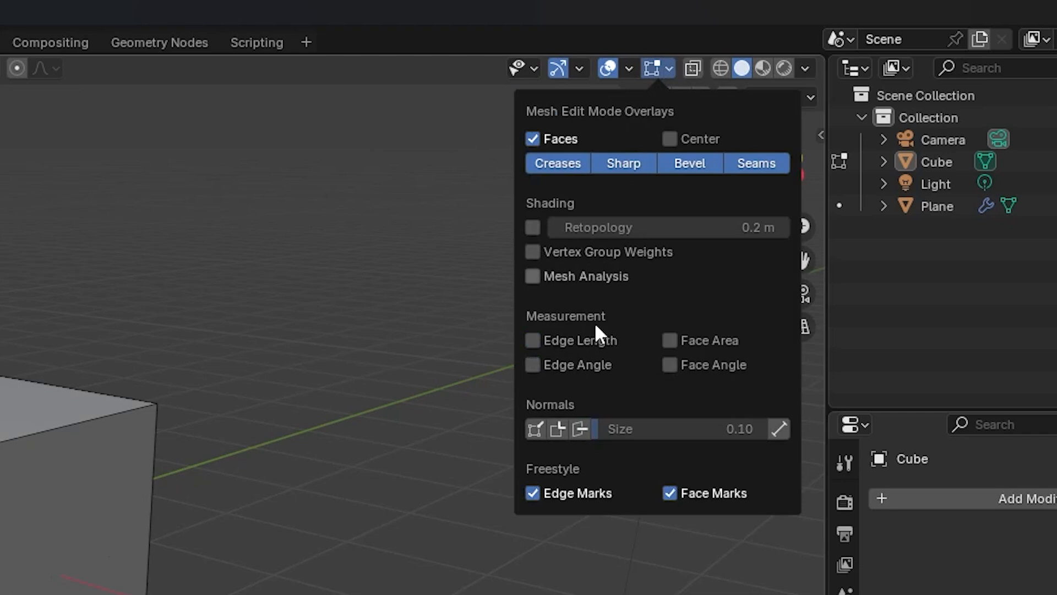
pyautogui.moveTo(581, 350)
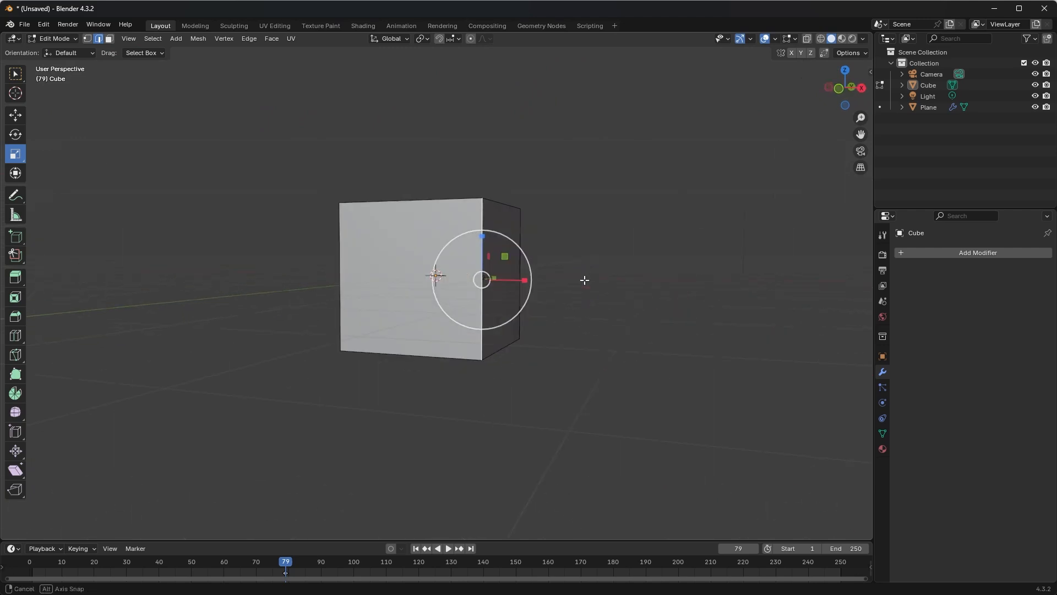
# Orbit the cube and select an edge along its top face for scaling
pyautogui.moveTo(584, 280); pyautogui.dragTo(695, 331)
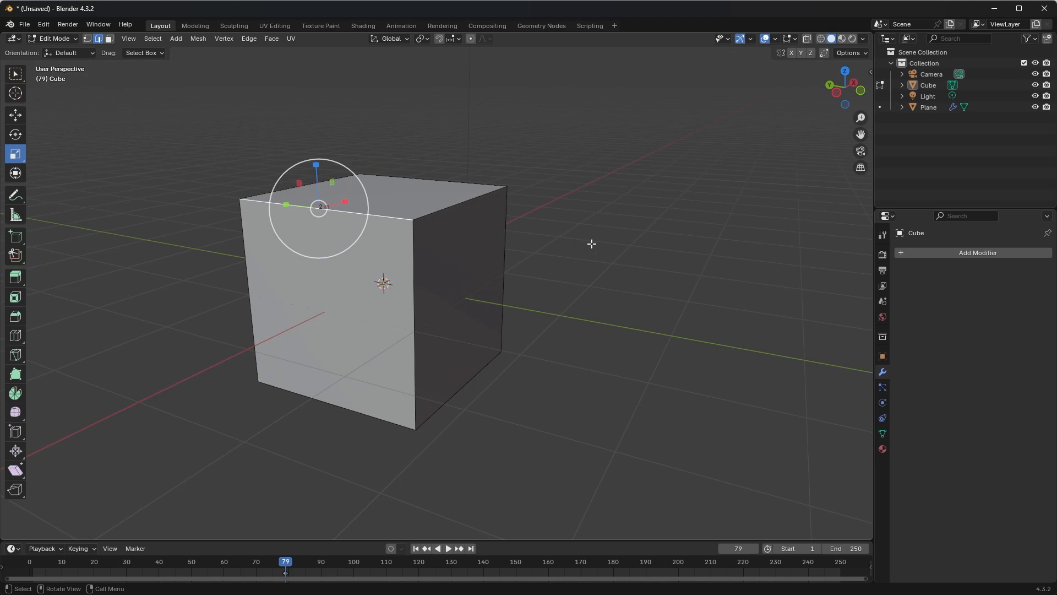
pyautogui.moveTo(378, 220)
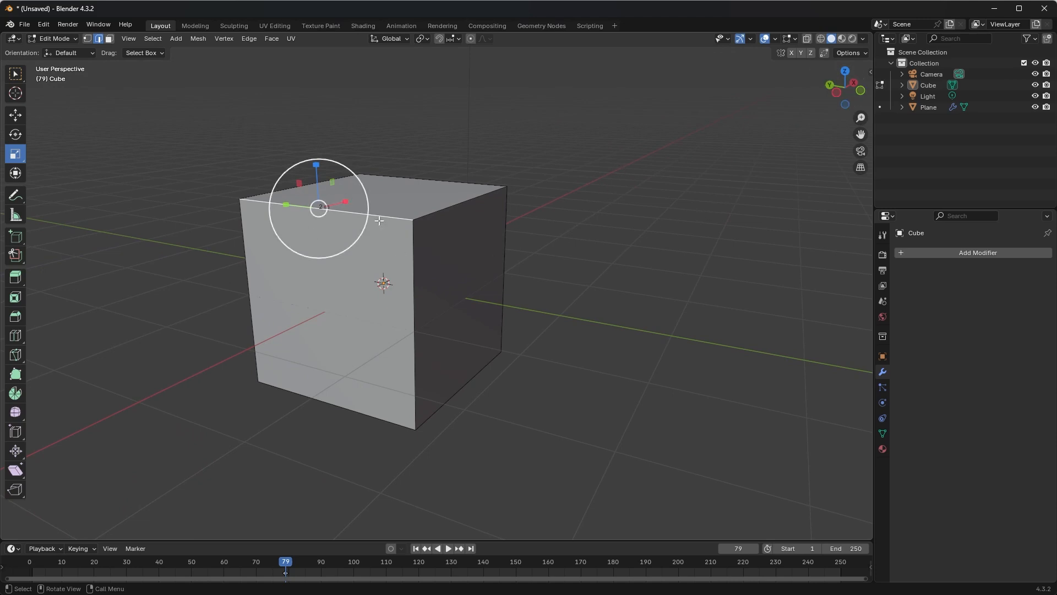
pyautogui.click(792, 38)
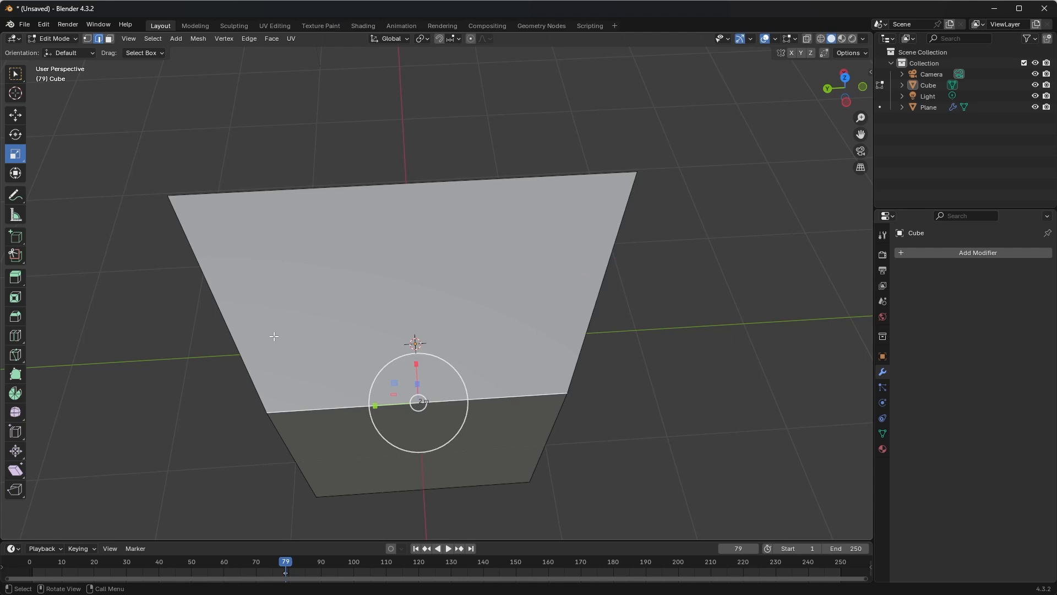
# View the reshaped trapezoid-topped cube and enable the Edge Length readout on its stretched edge
pyautogui.moveTo(416, 401); pyautogui.dragTo(216, 289)
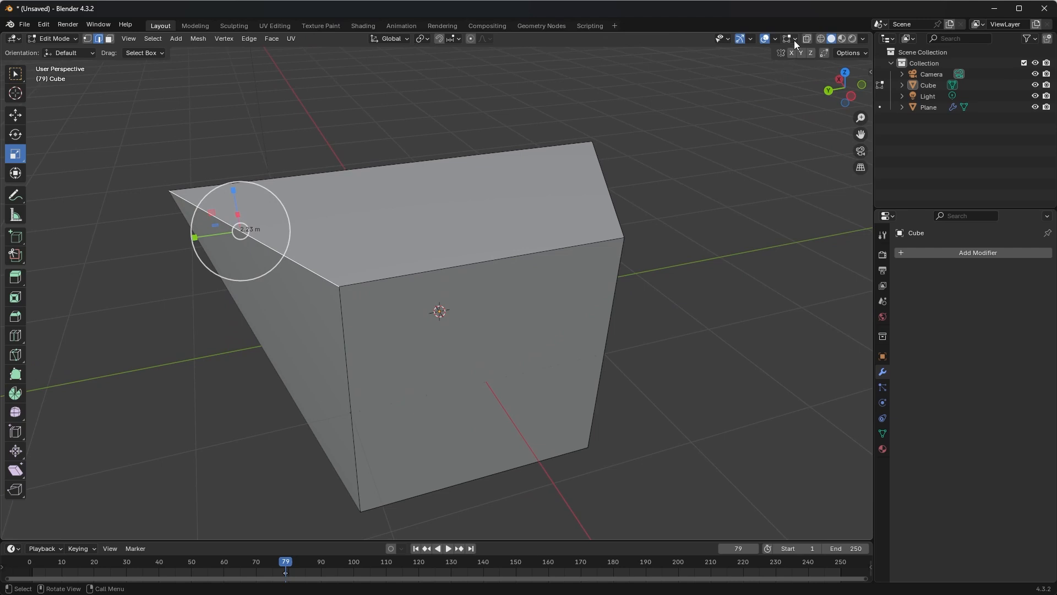
pyautogui.click(788, 38)
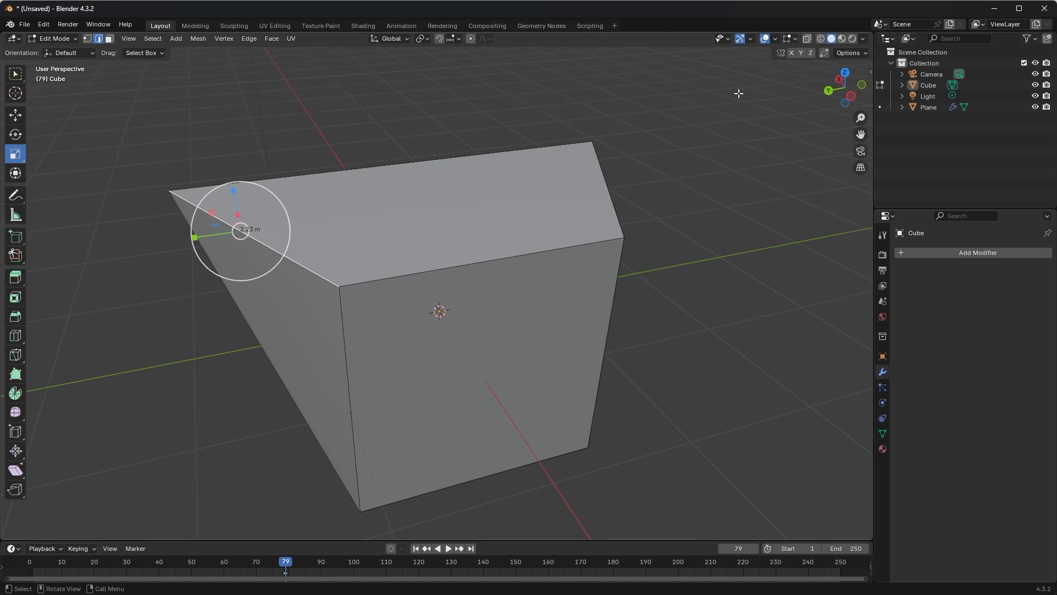
# Turn the Edge Length readout back off for the stretched edge
pyautogui.click(789, 39)
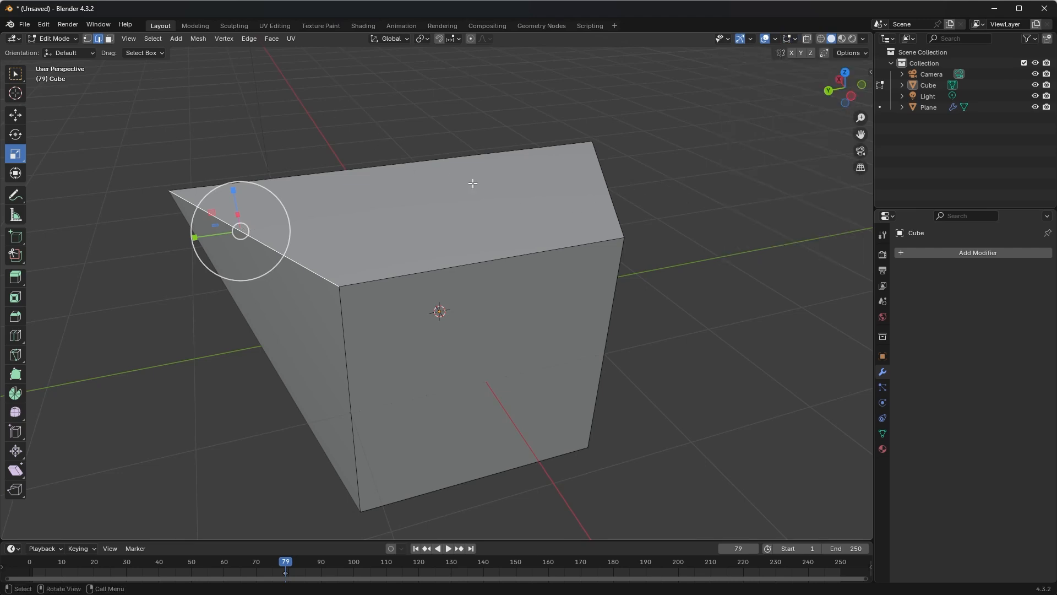
pyautogui.moveTo(530, 200)
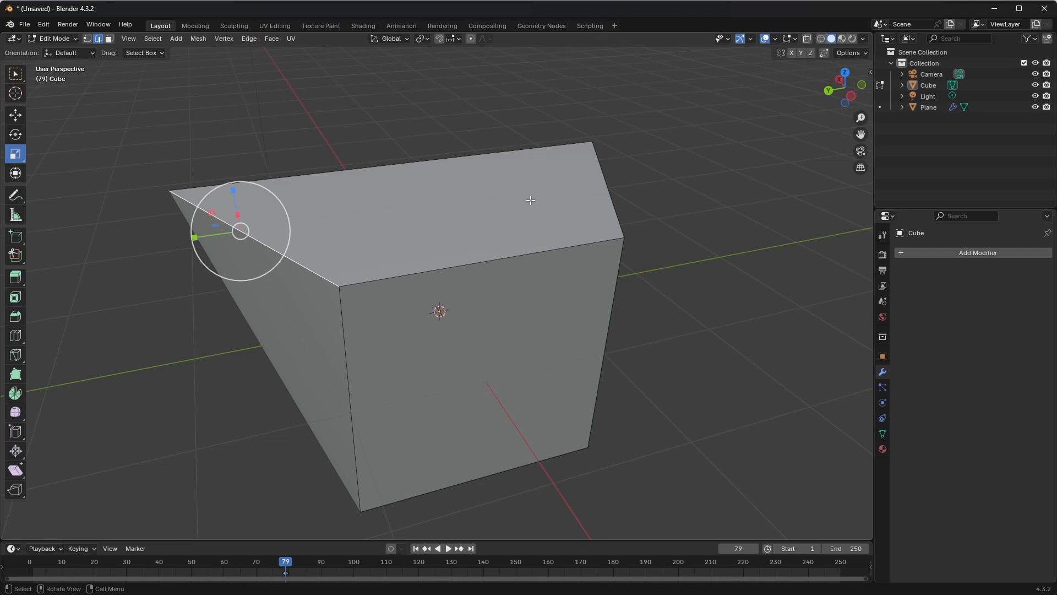